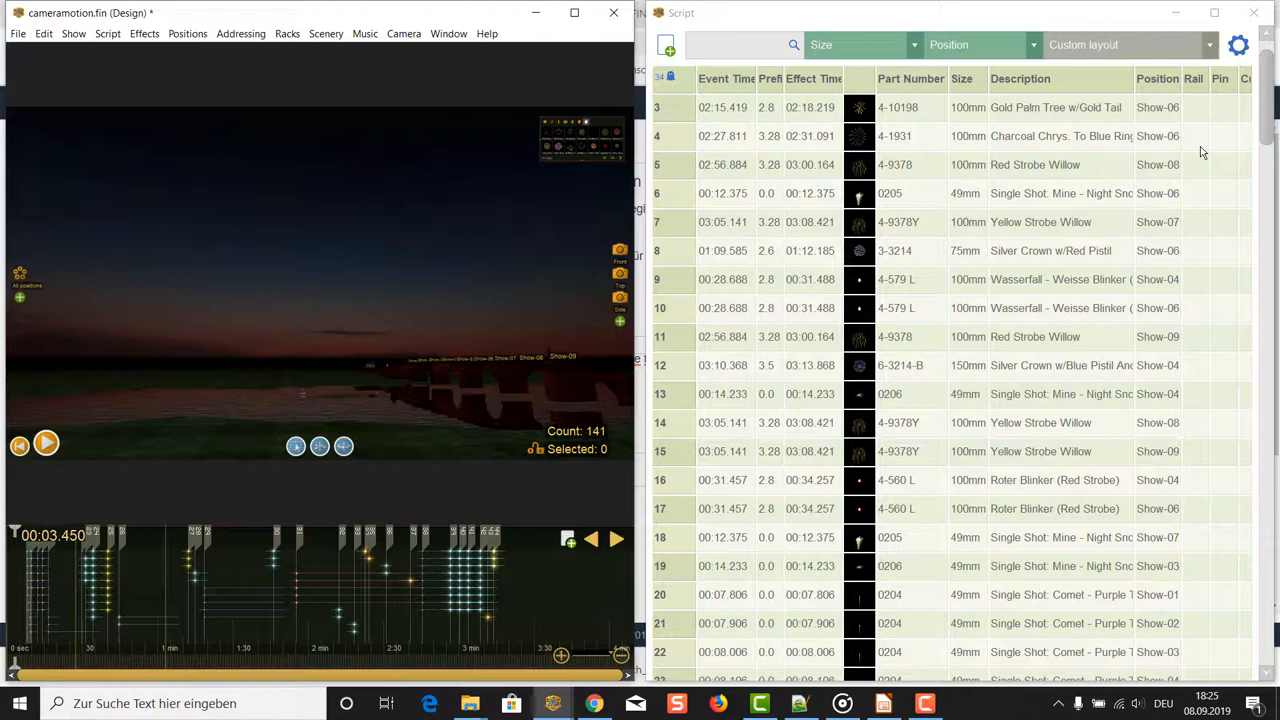
Return to the top of the script and bring up the Addressing commands
scroll("up", 3)
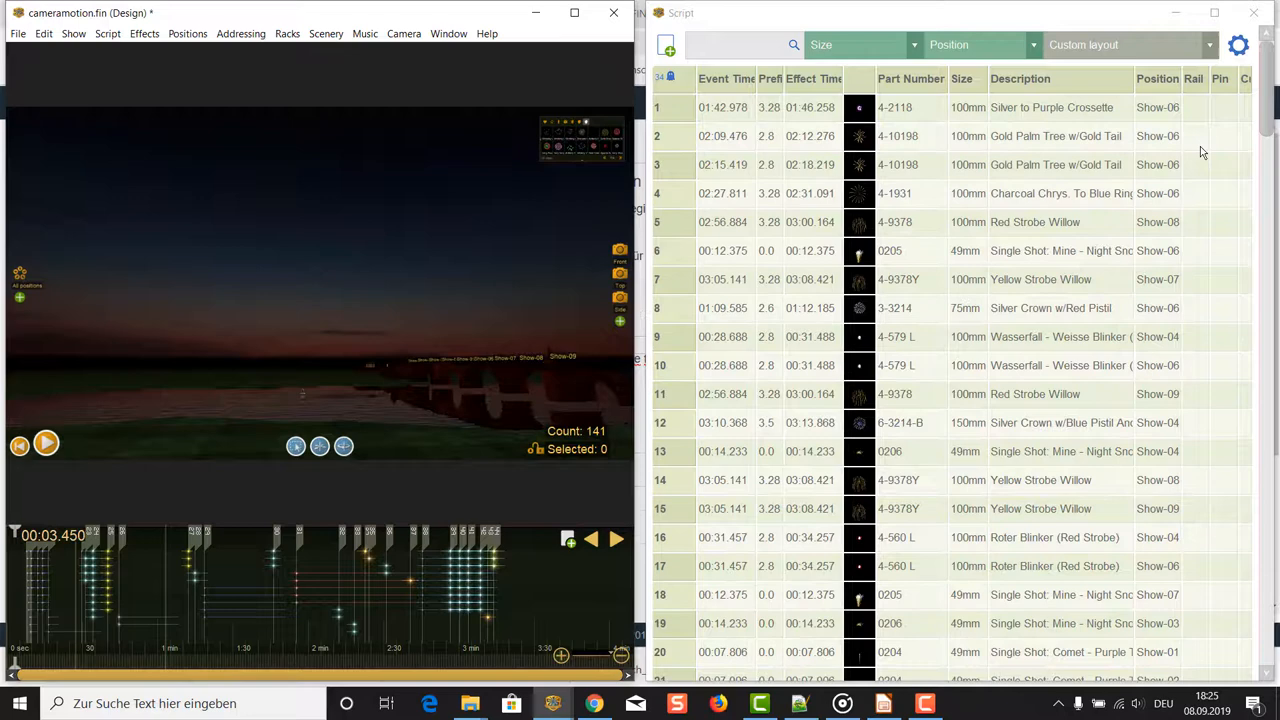
left_click(240, 32)
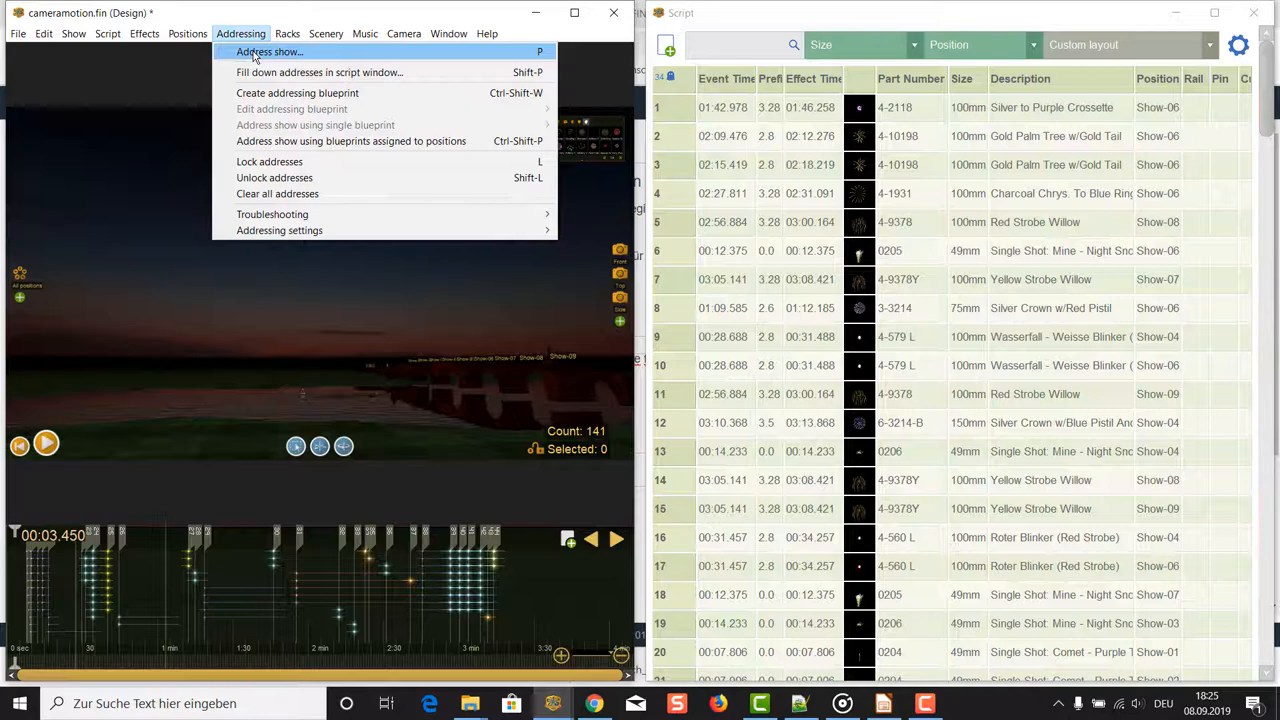
Address all 141 events for FireOne, sorted by position then event time, and reach the export commands
left_click(268, 52)
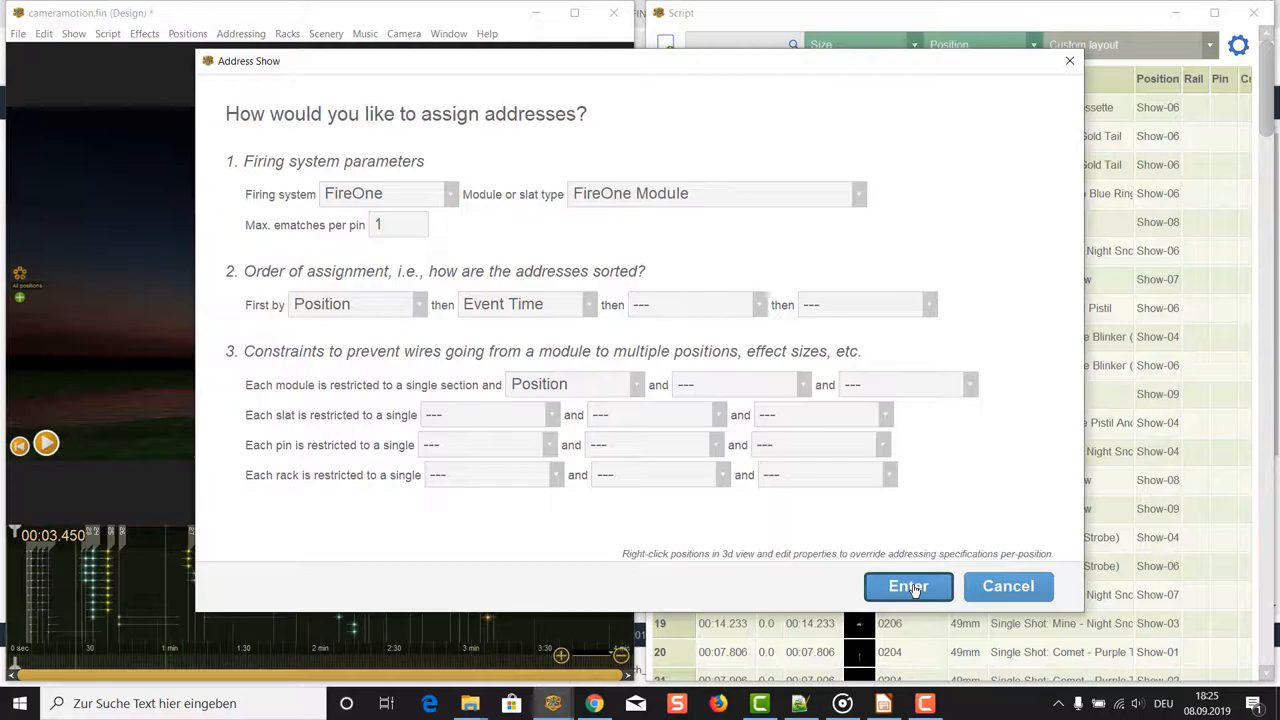
left_click(908, 586)
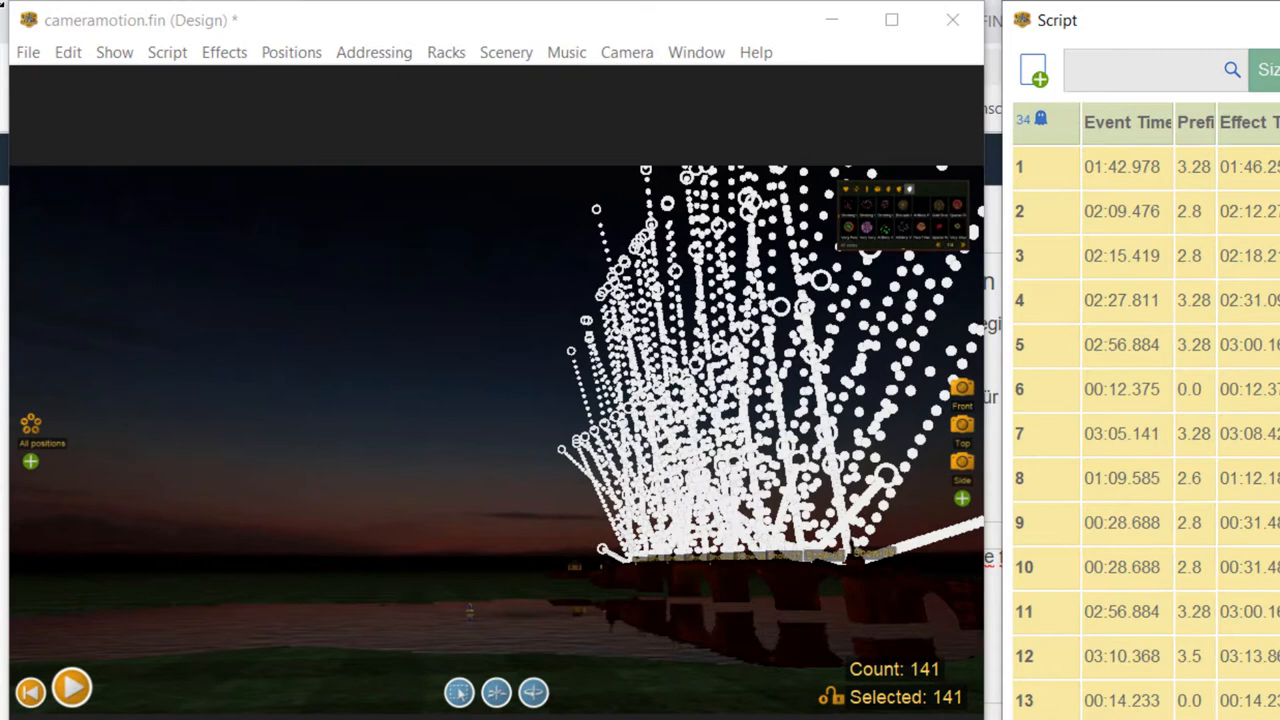
left_click(28, 52)
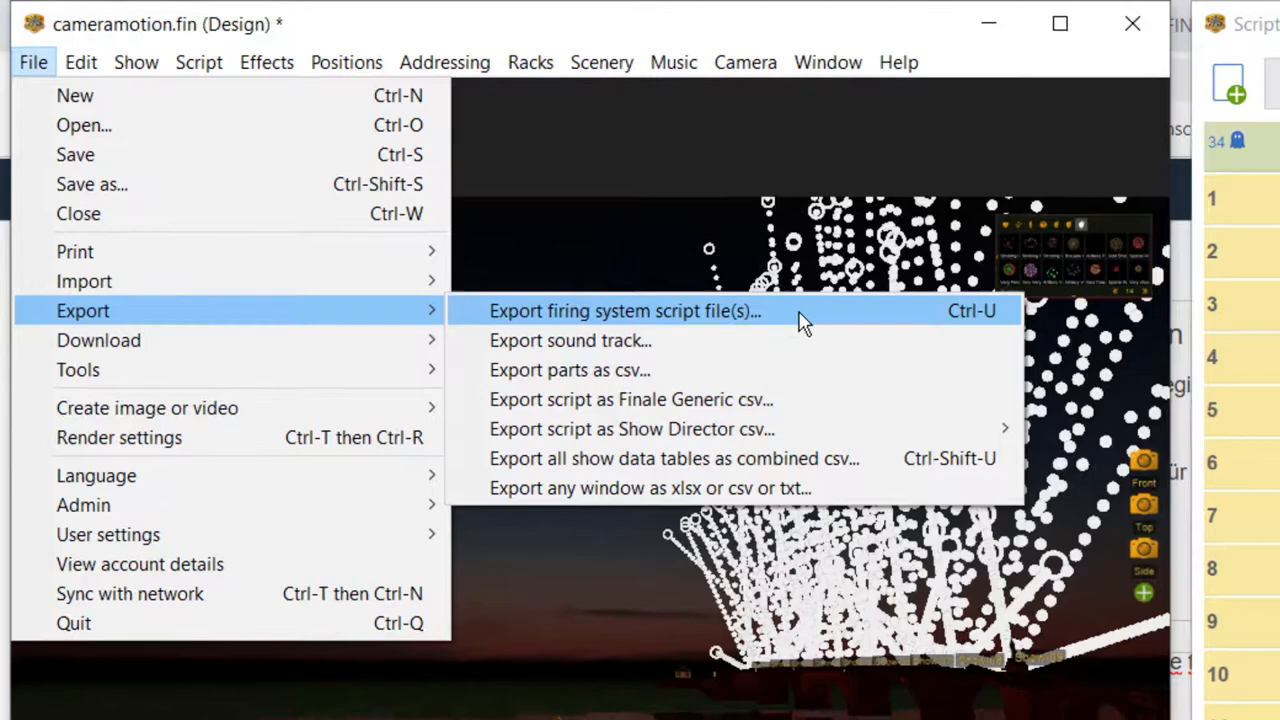
Export the firing system script and continue past the error-free check (9 modules, 141 pins)
left_click(624, 310)
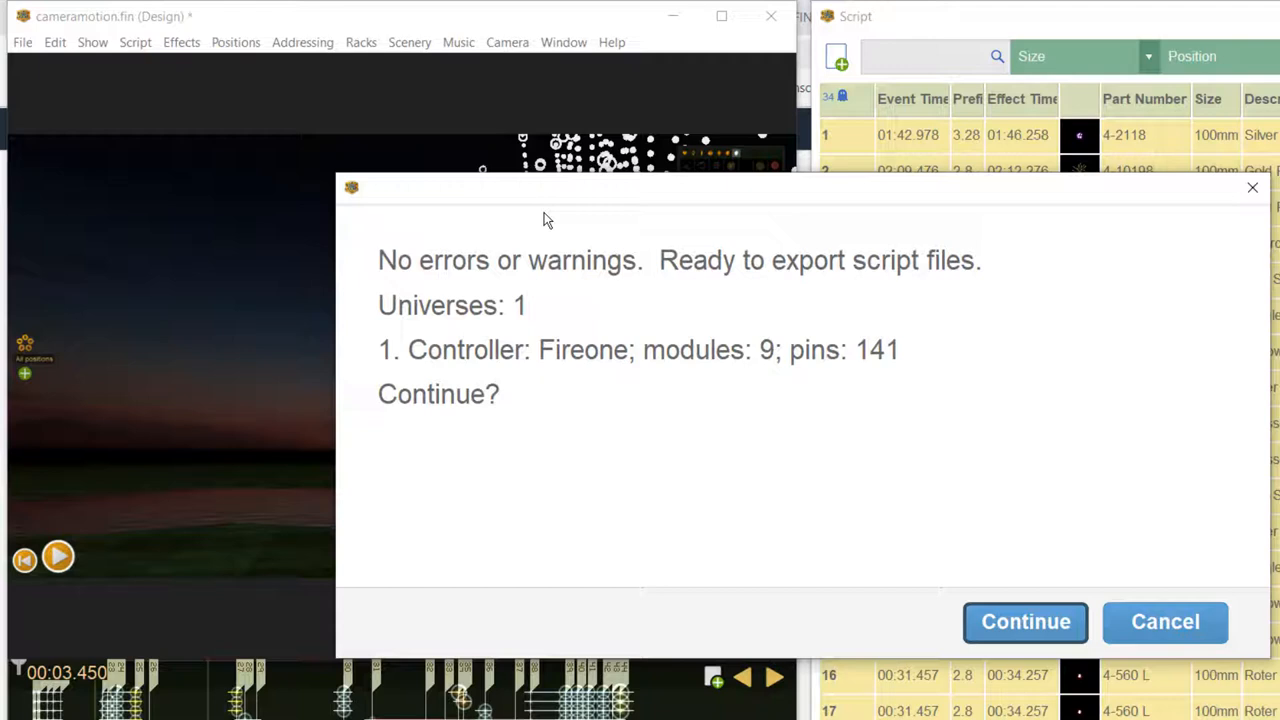
mouse_move(550, 264)
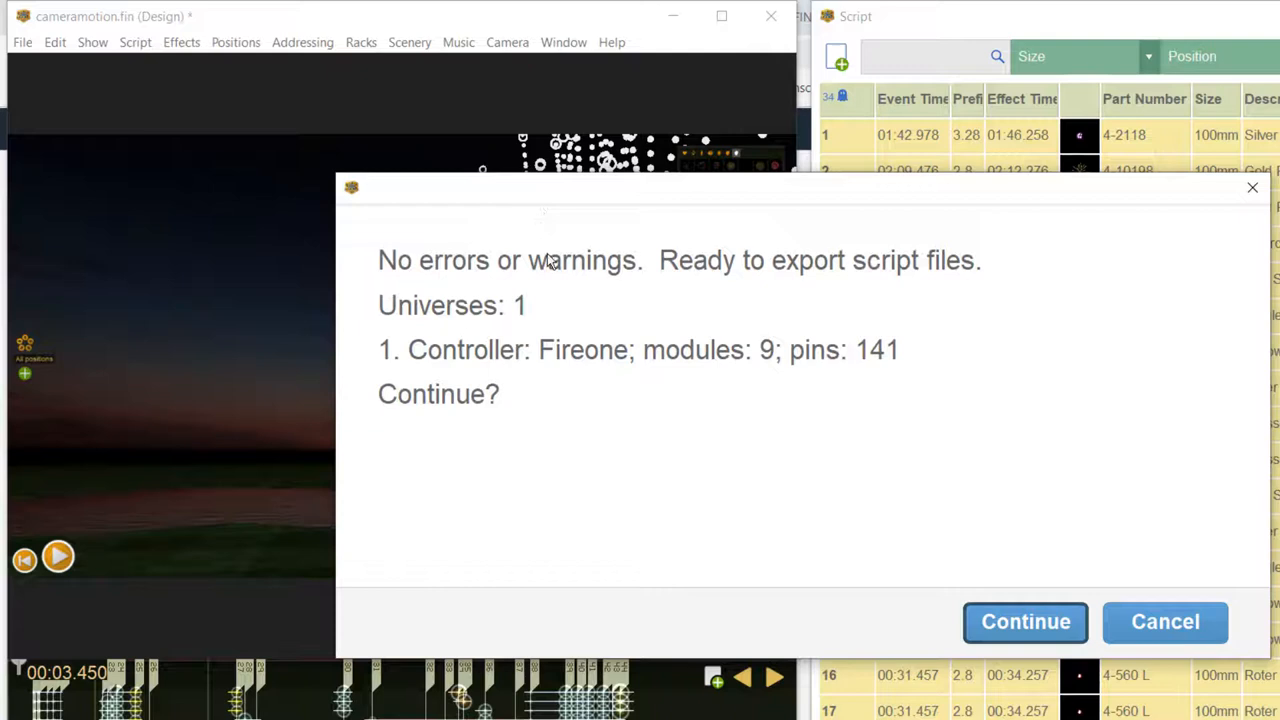
mouse_move(992, 486)
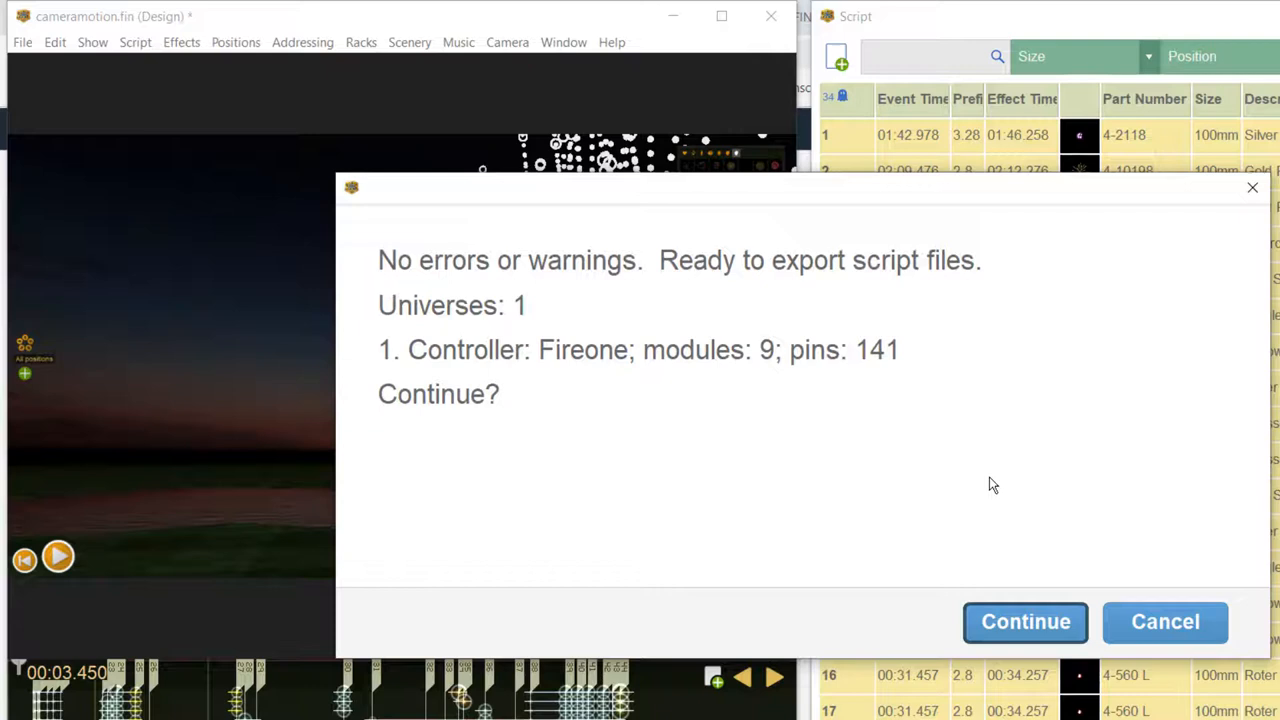
mouse_move(1000, 608)
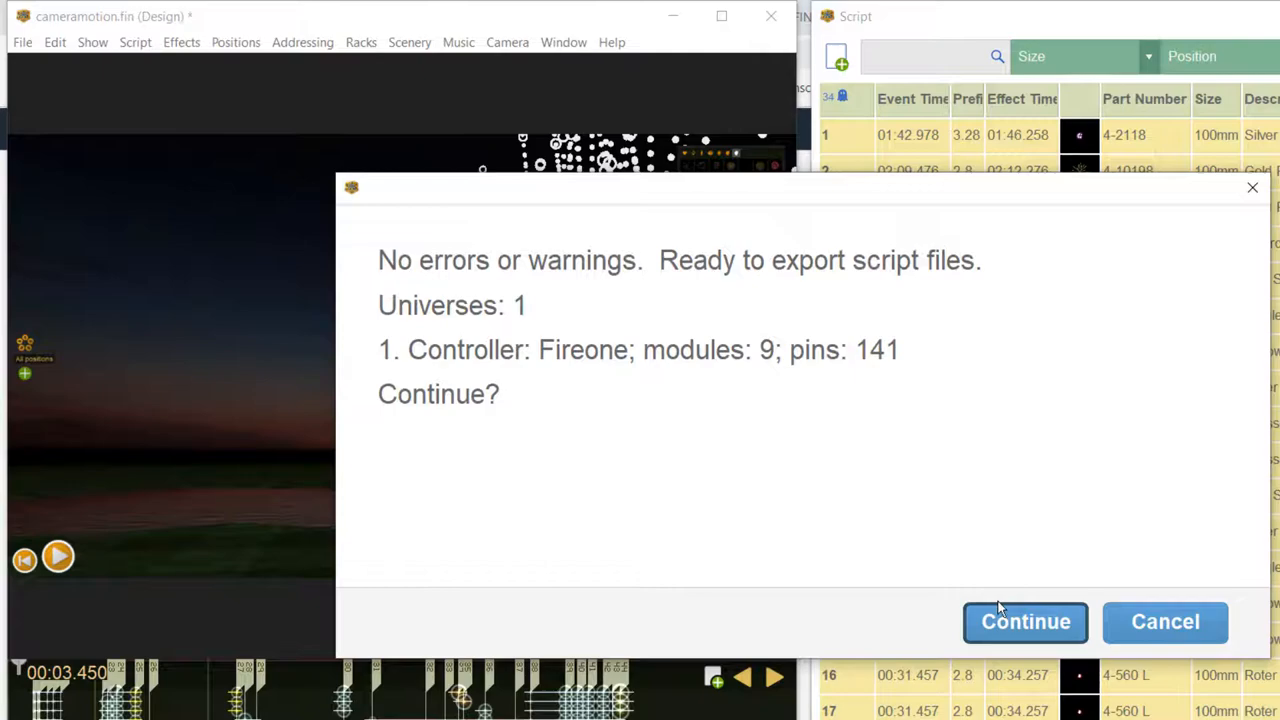
left_click(1024, 620)
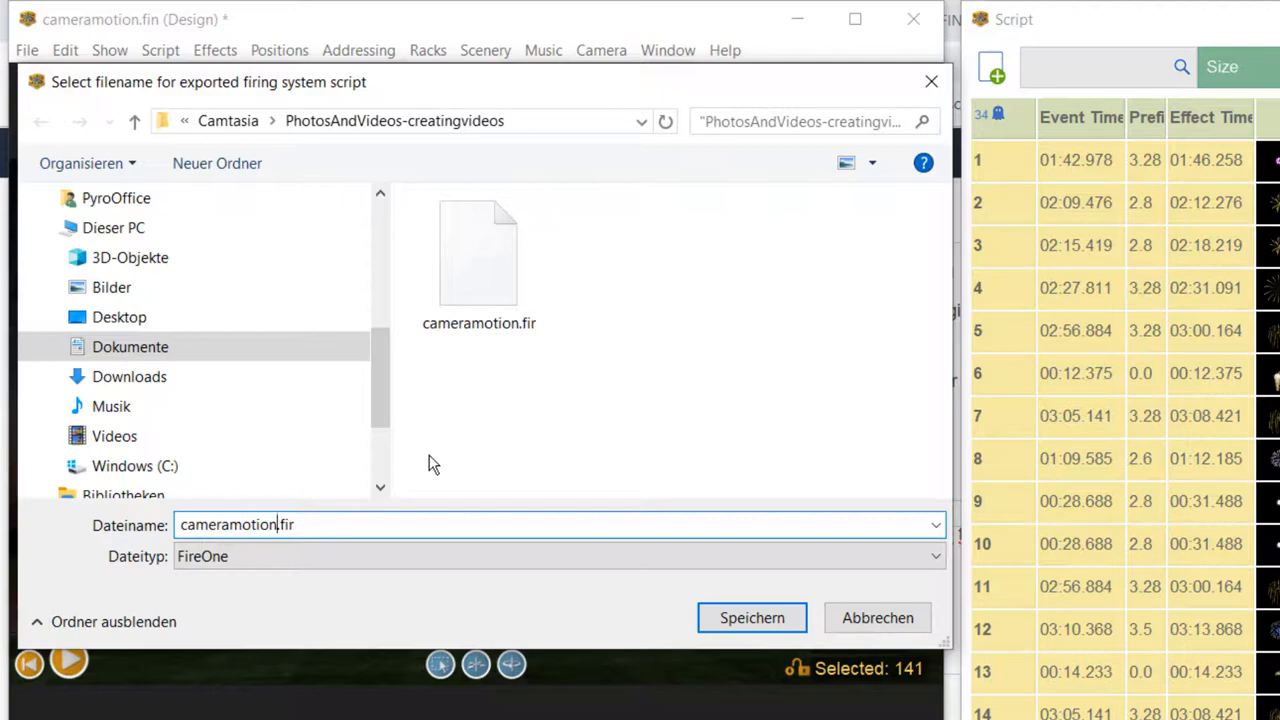
Save the FireOne script as cameramotion2.fir and dismiss the export summary
left_click(752, 616)
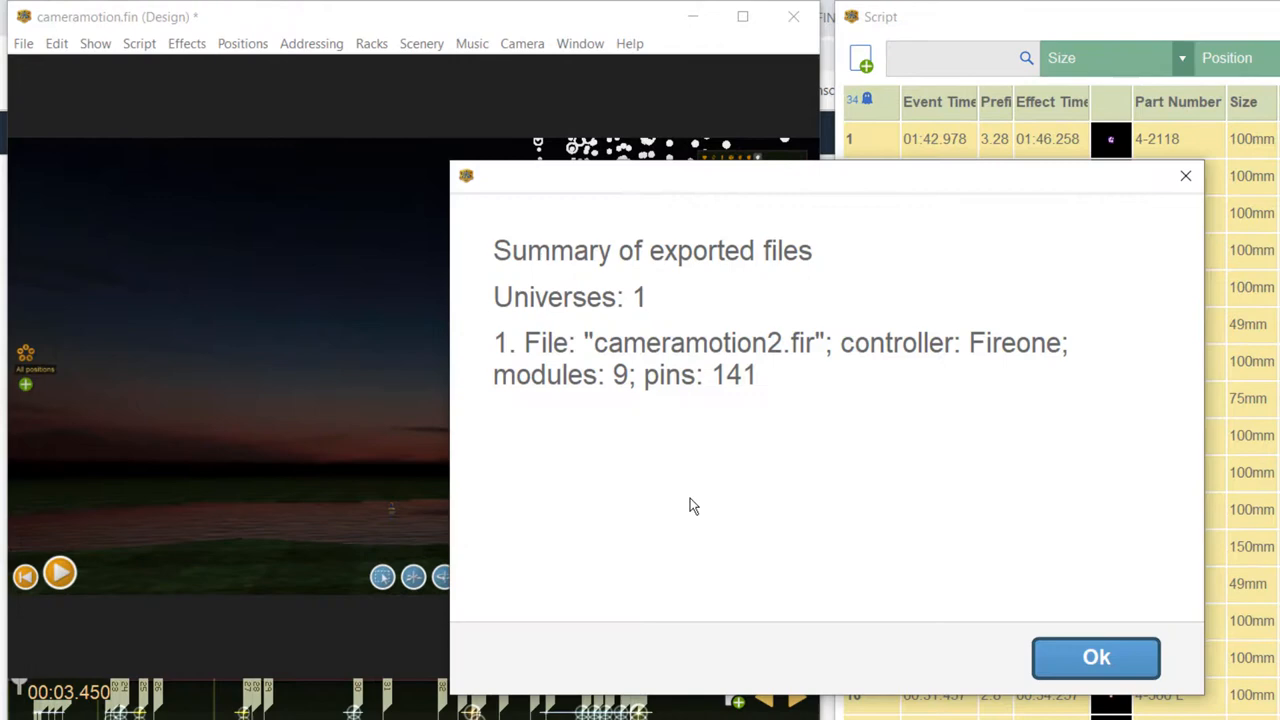
left_click(1096, 656)
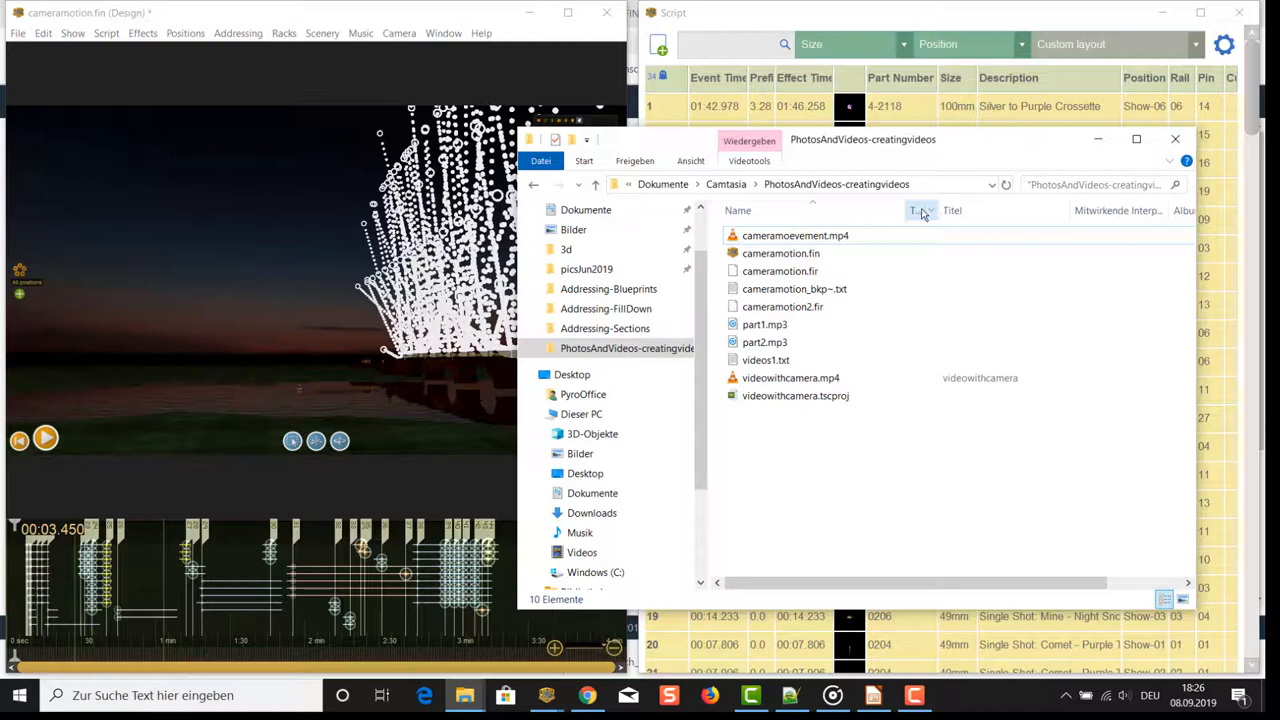
Close the Explorer folder of exported files
left_click(928, 210)
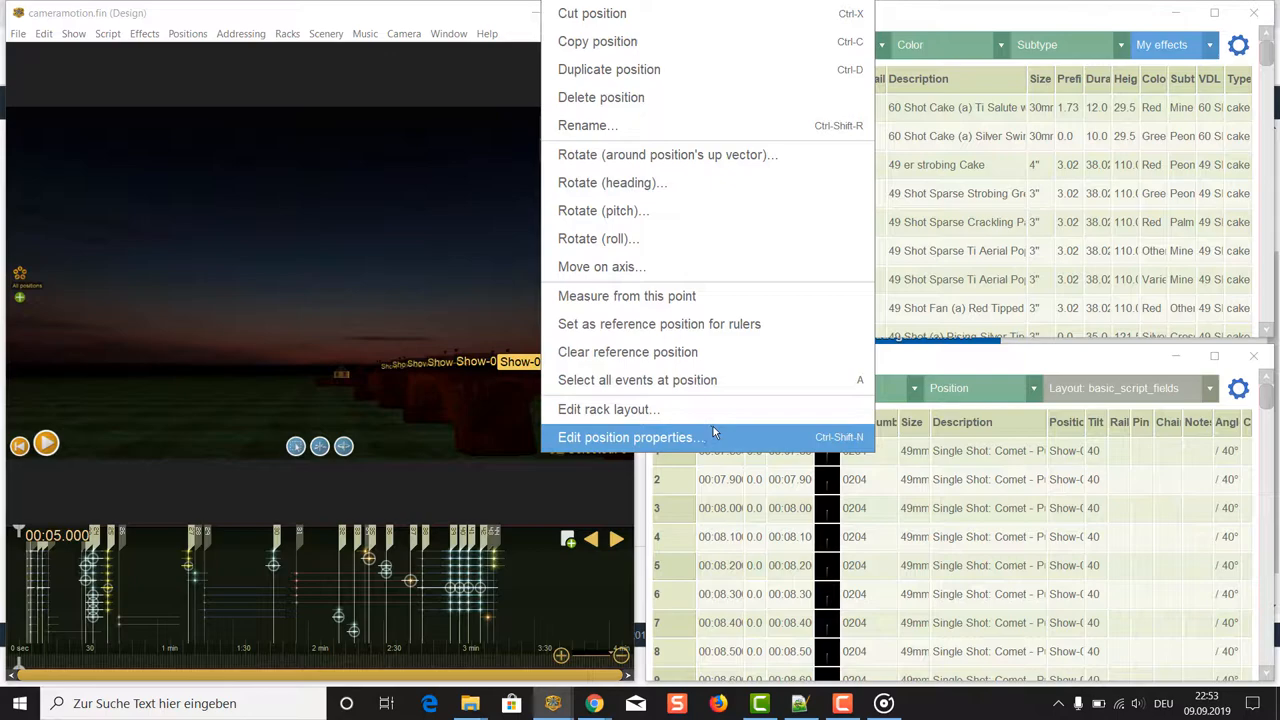
Show the launch position's properties from its context menu
left_click(628, 436)
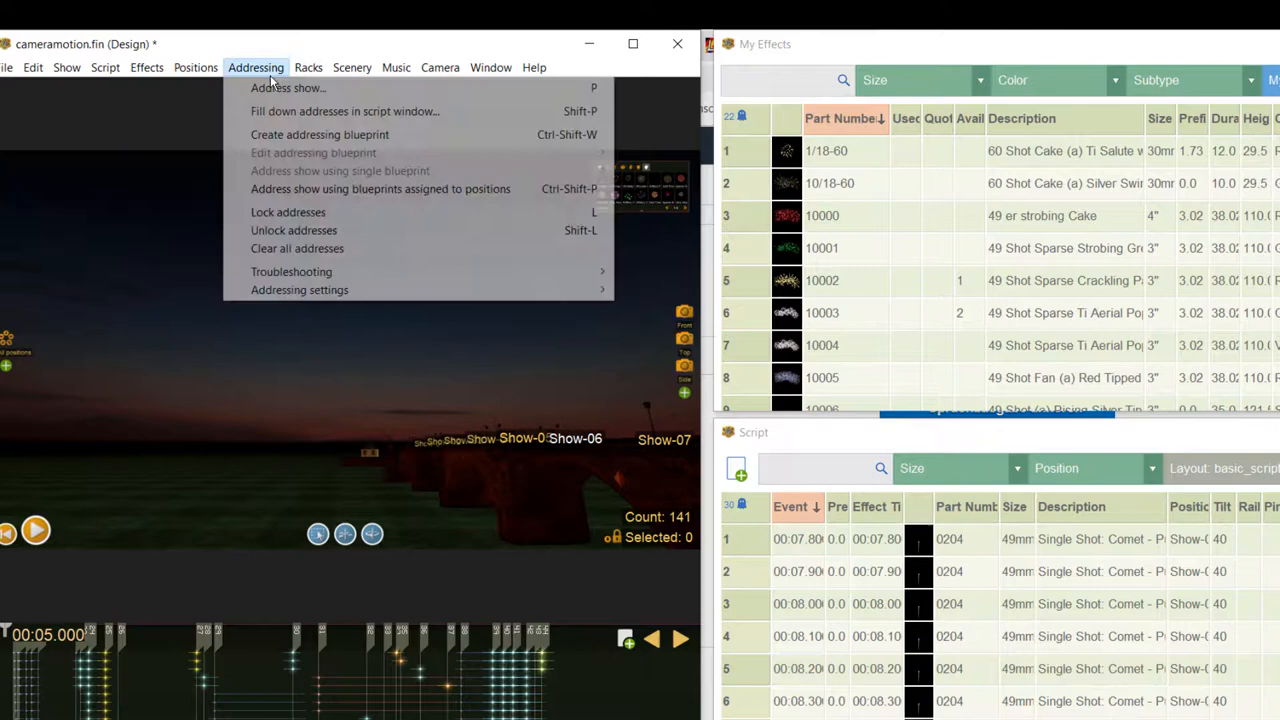
Address all 141 events onto 9 Cobra and 2 Pyrotronix modules and reach the export commands
left_click(288, 88)
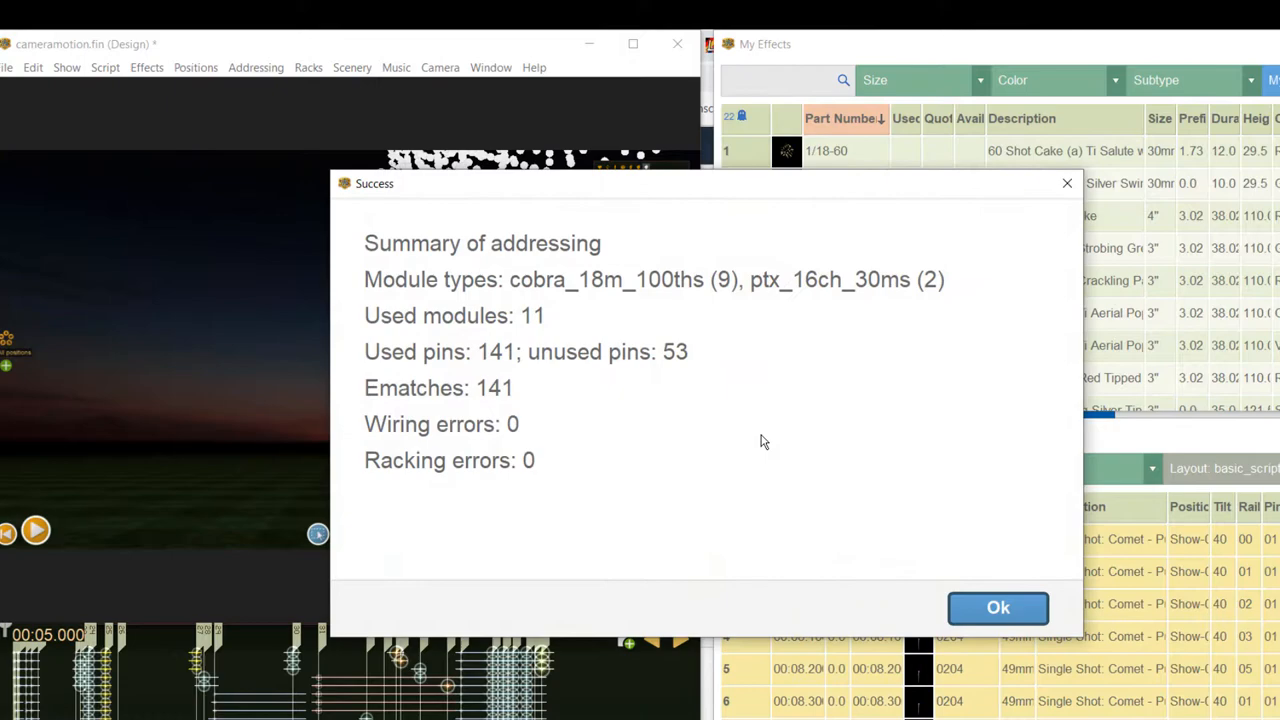
left_click(996, 608)
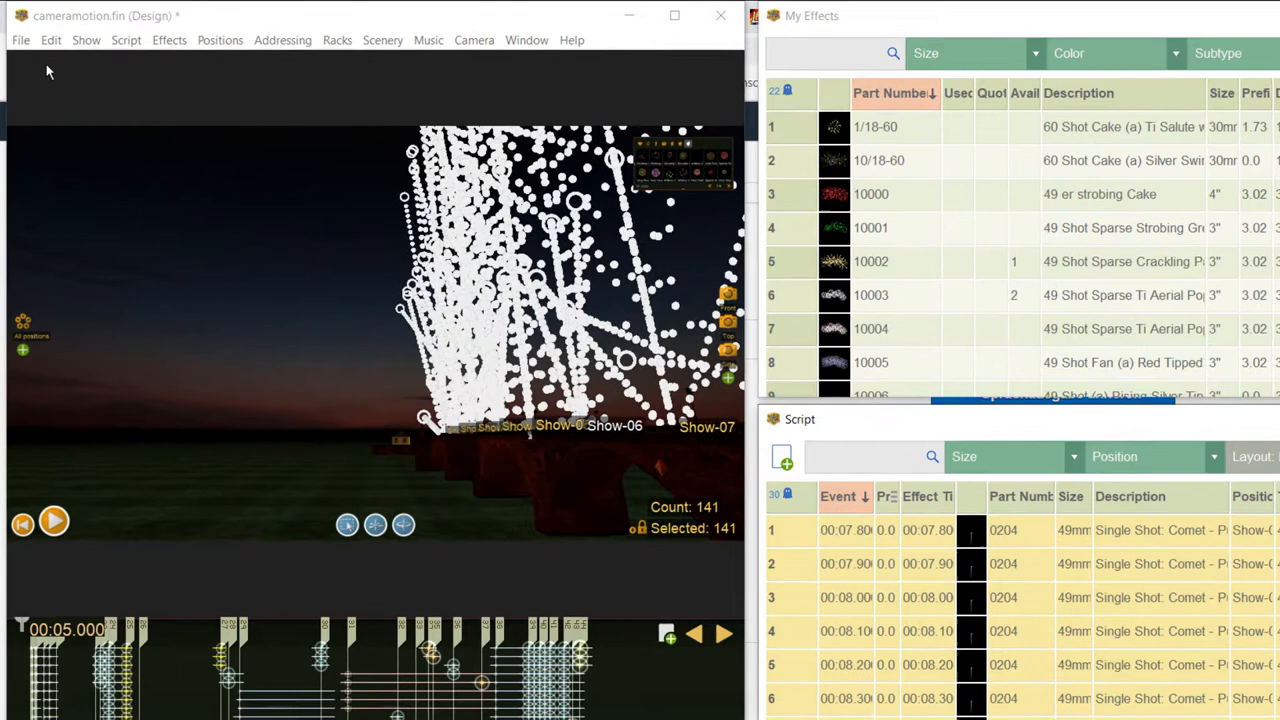
left_click(20, 40)
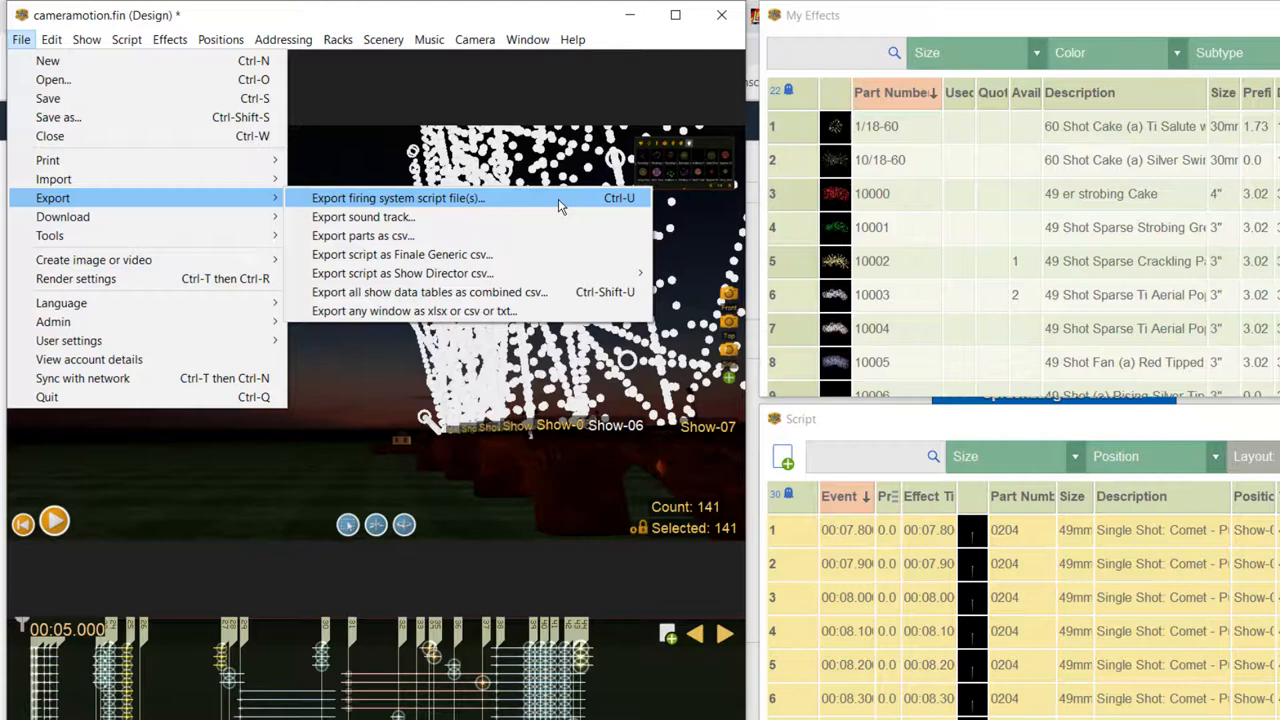
Export firing system scripts and continue past the error-free check for Cobra and Pyrotronix
left_click(396, 198)
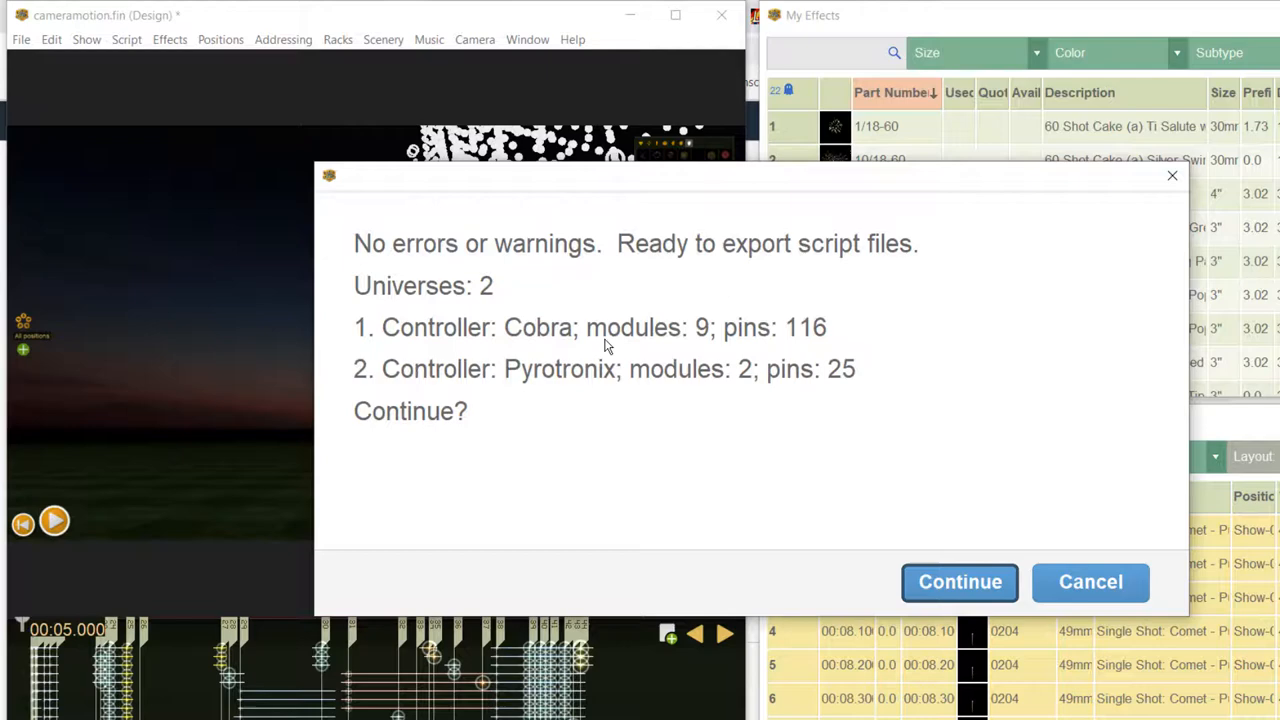
left_click(960, 580)
type("multiple_demo")
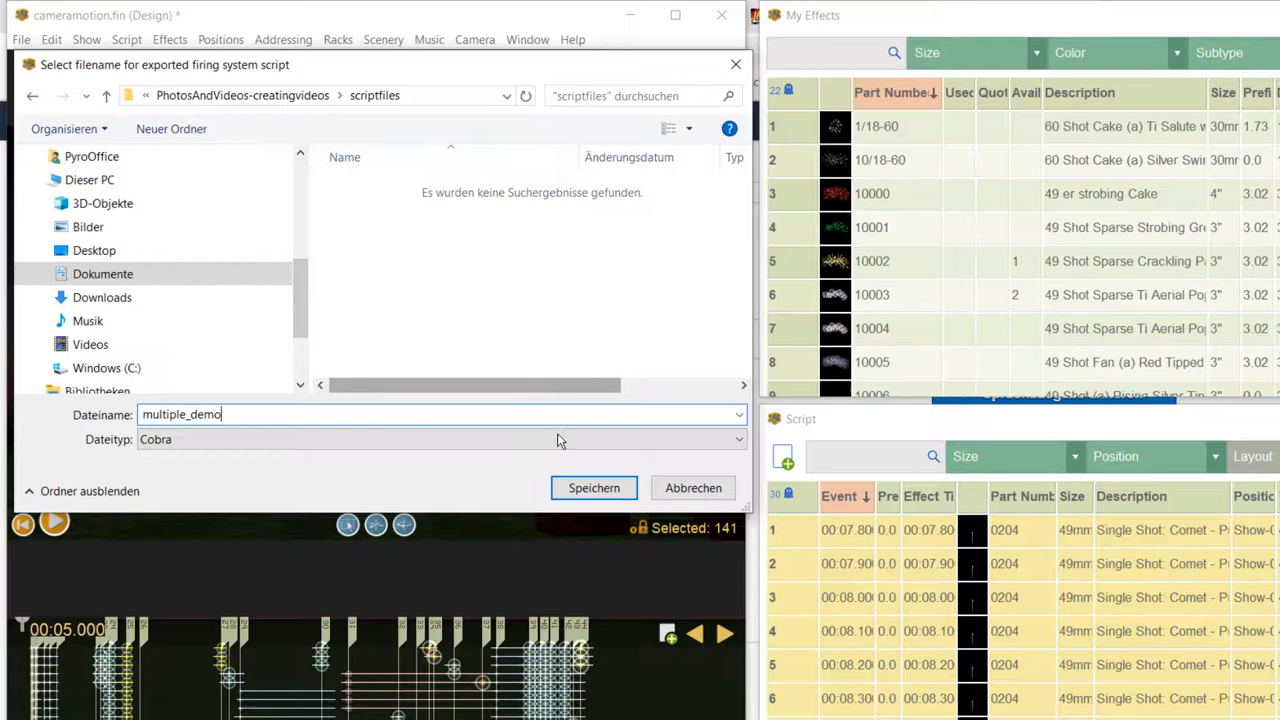
Save multiple_demo_1.csv (Cobra) and multiple_demo_2.ptx (Pyrotronix) and dismiss the summary
left_click(592, 488)
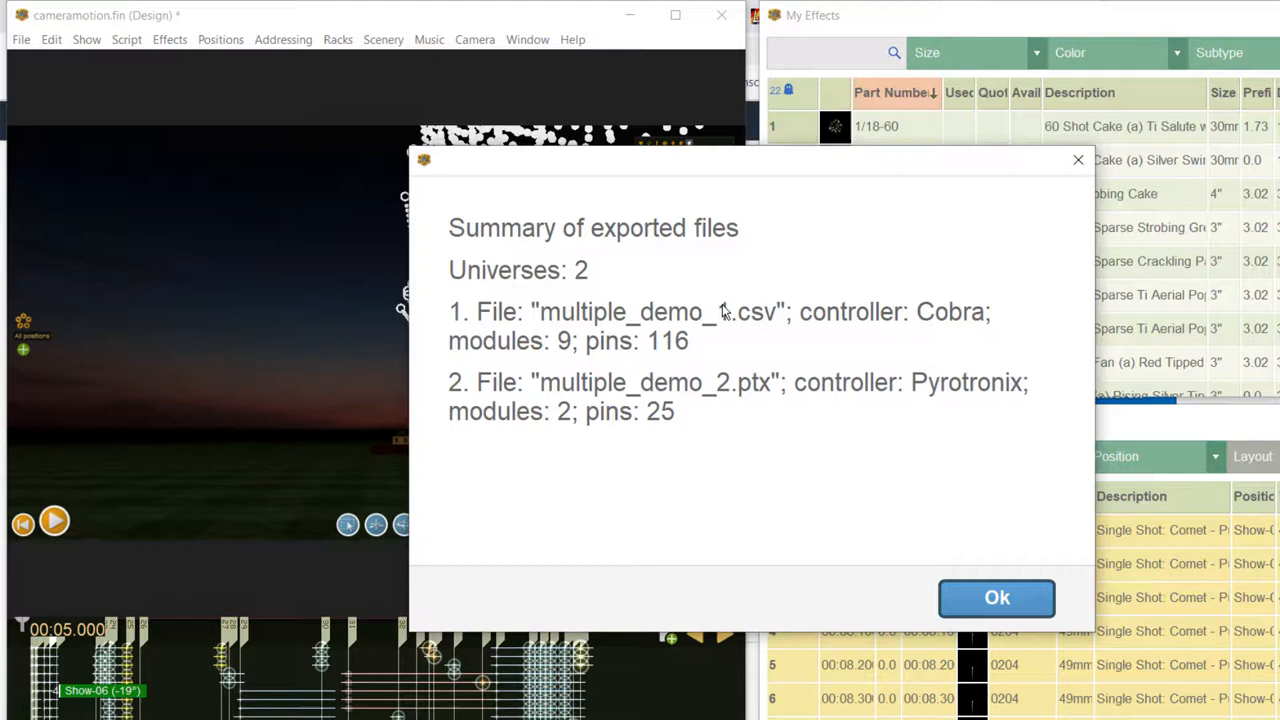
mouse_move(764, 330)
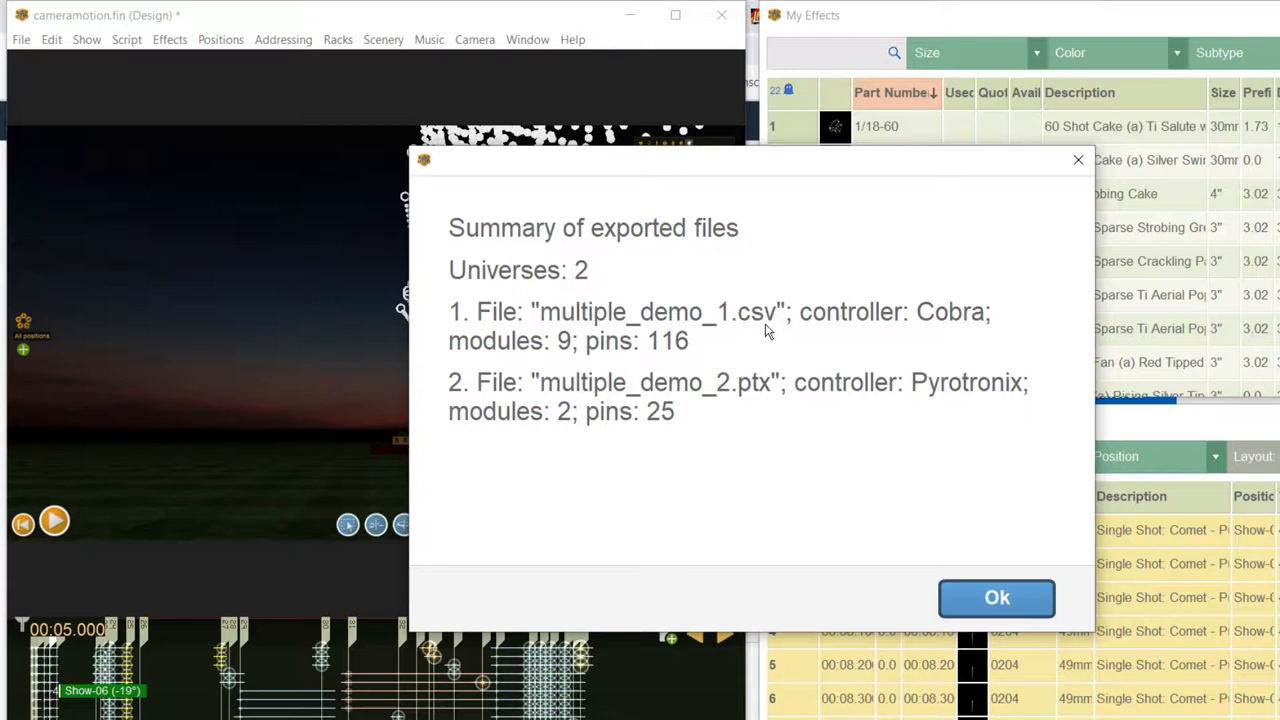
mouse_move(720, 382)
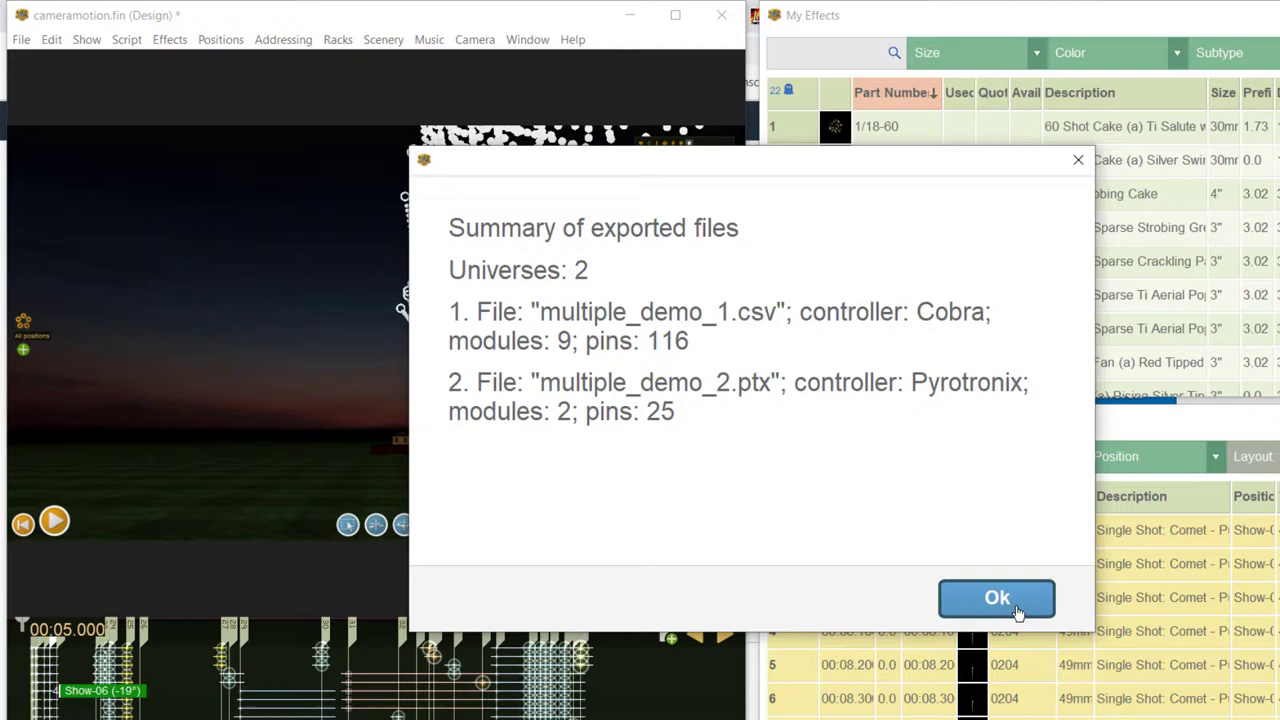
left_click(996, 596)
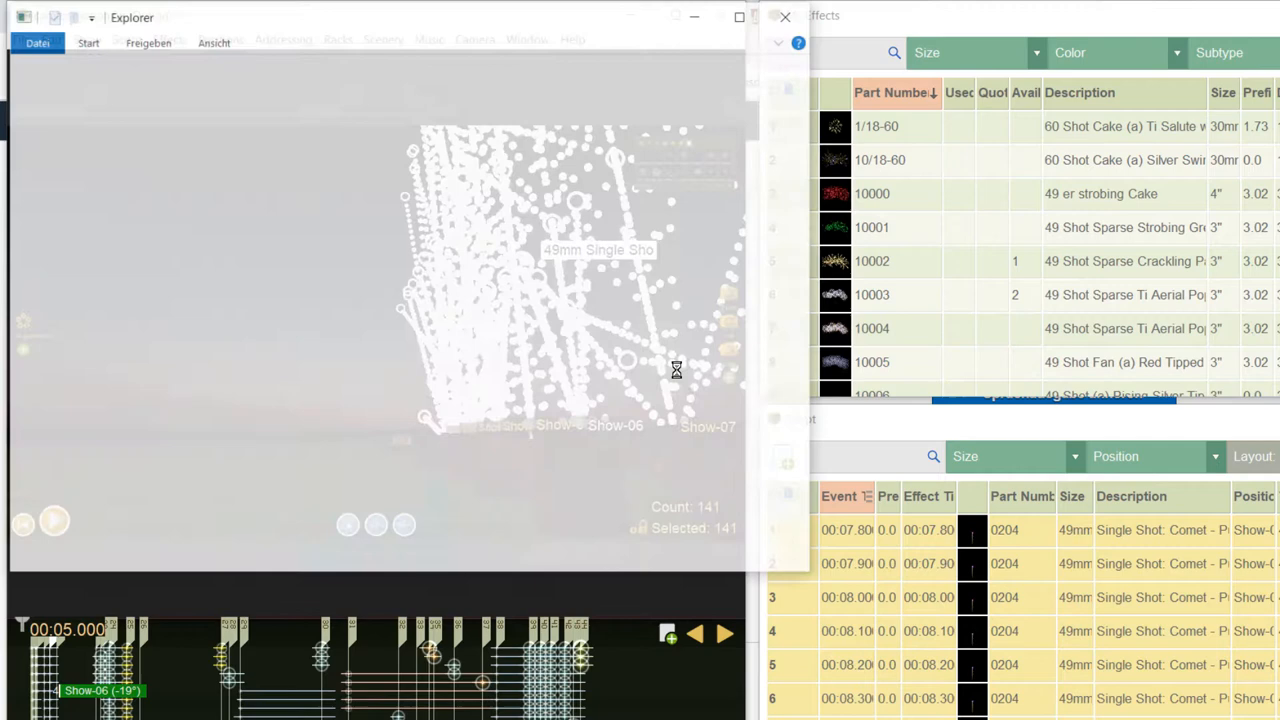